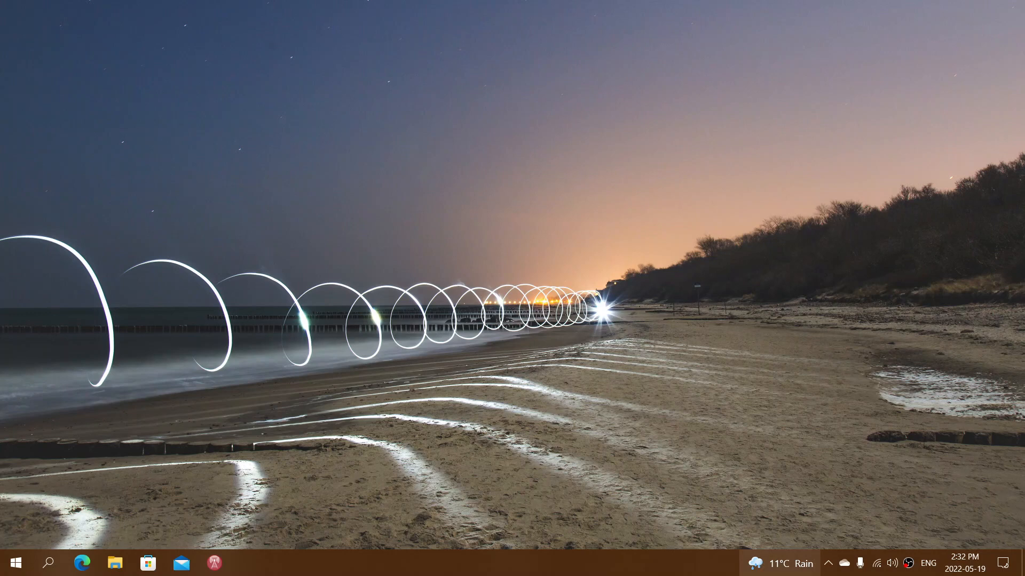
{"action": "mouse_move", "coordinate": [778, 564]}
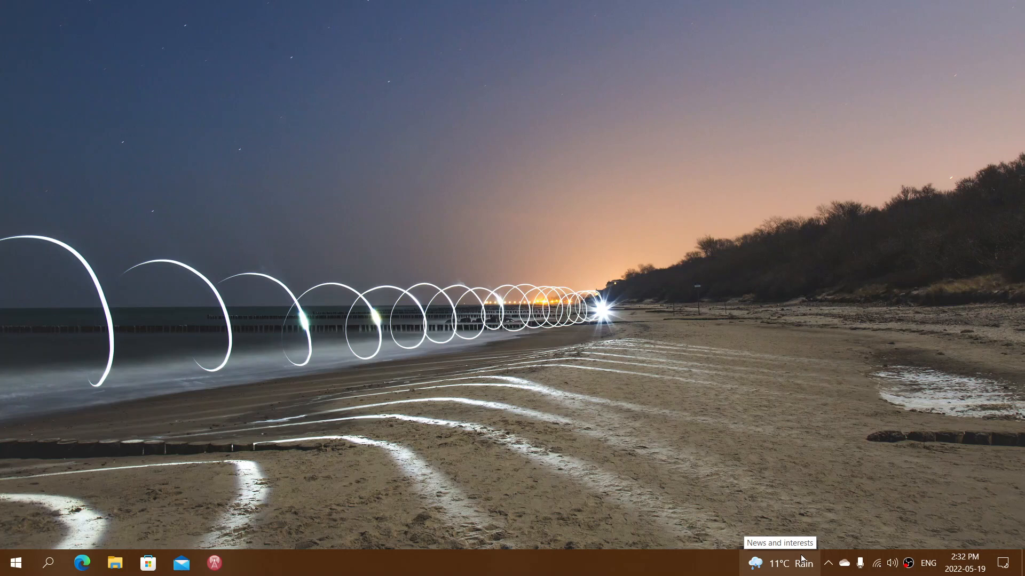
{"action": "mouse_move", "coordinate": [626, 543]}
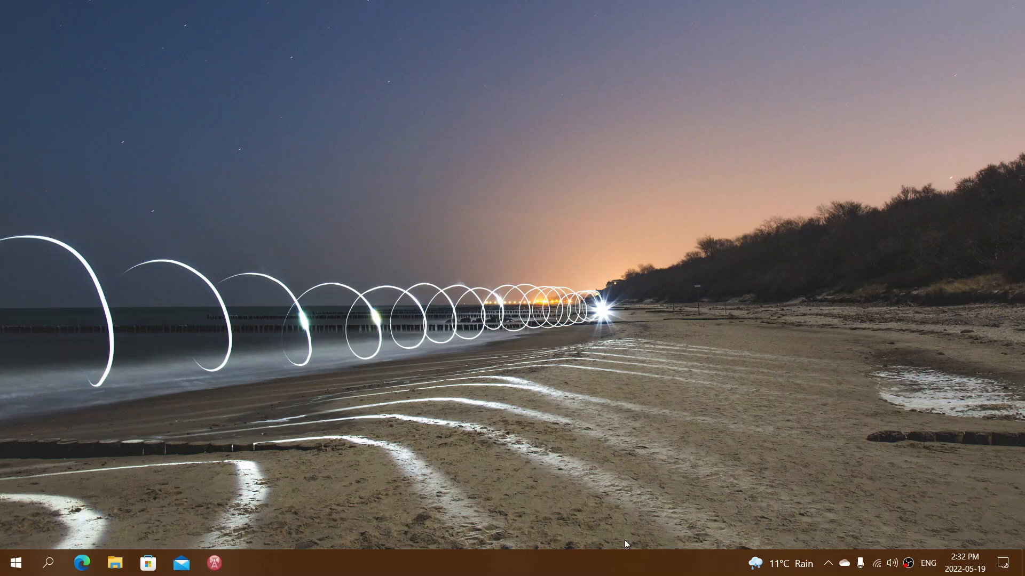
{"action": "mouse_move", "coordinate": [788, 562]}
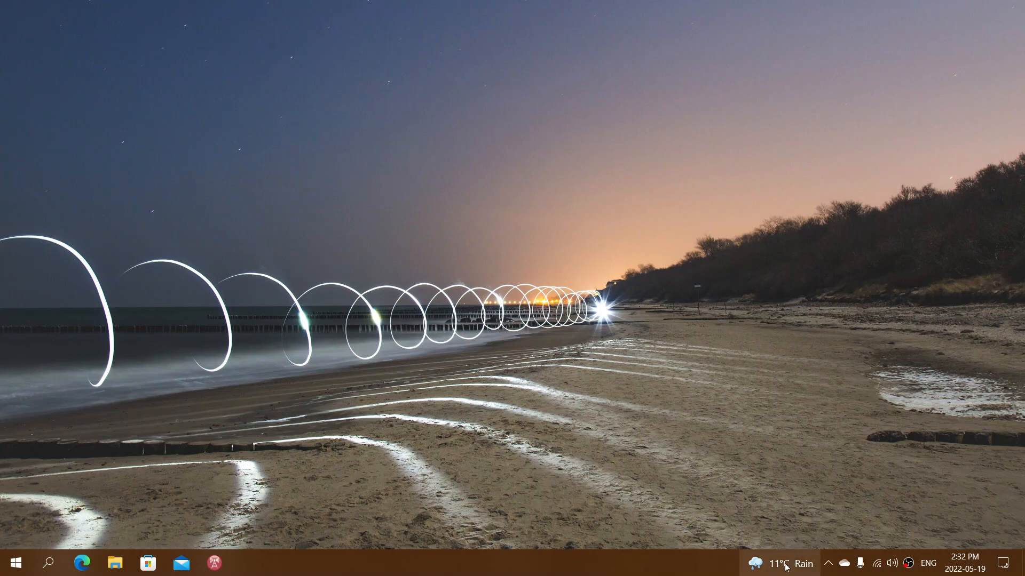
Step: Show the Montreal weather card's More options menu in the News and Interests panel
{"action": "left_click", "coordinate": [775, 563]}
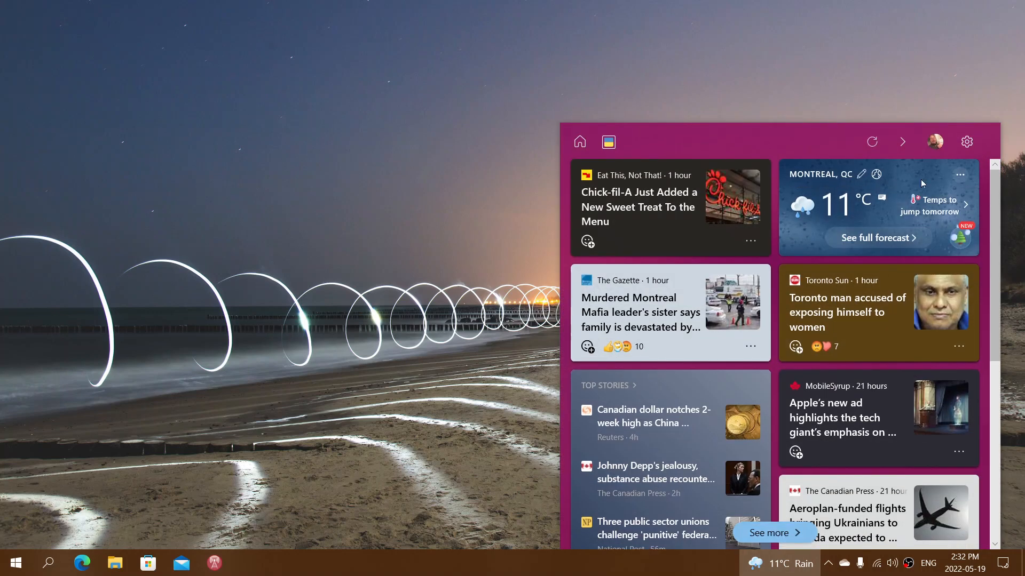
{"action": "mouse_move", "coordinate": [682, 175]}
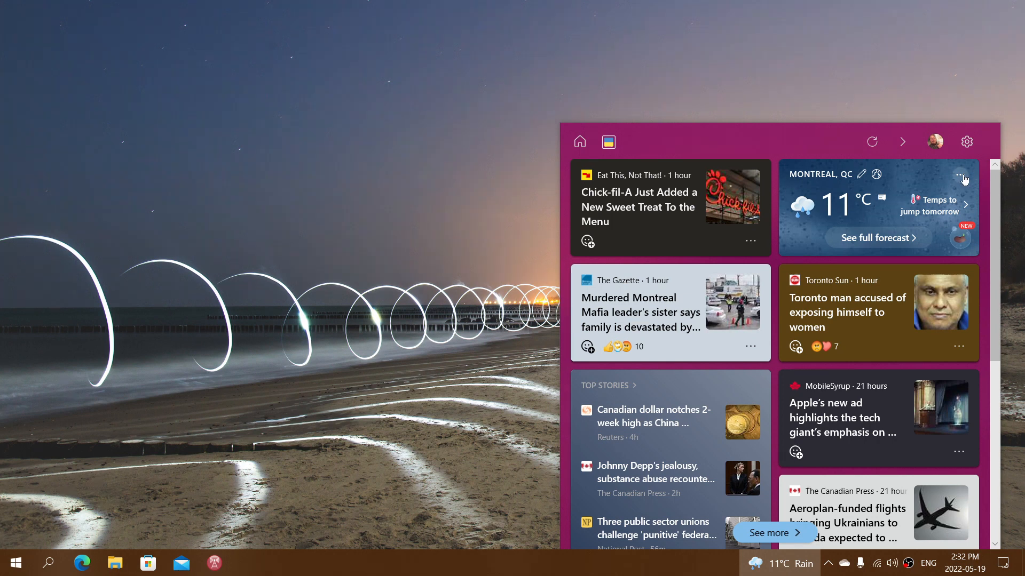
{"action": "mouse_move", "coordinate": [967, 142]}
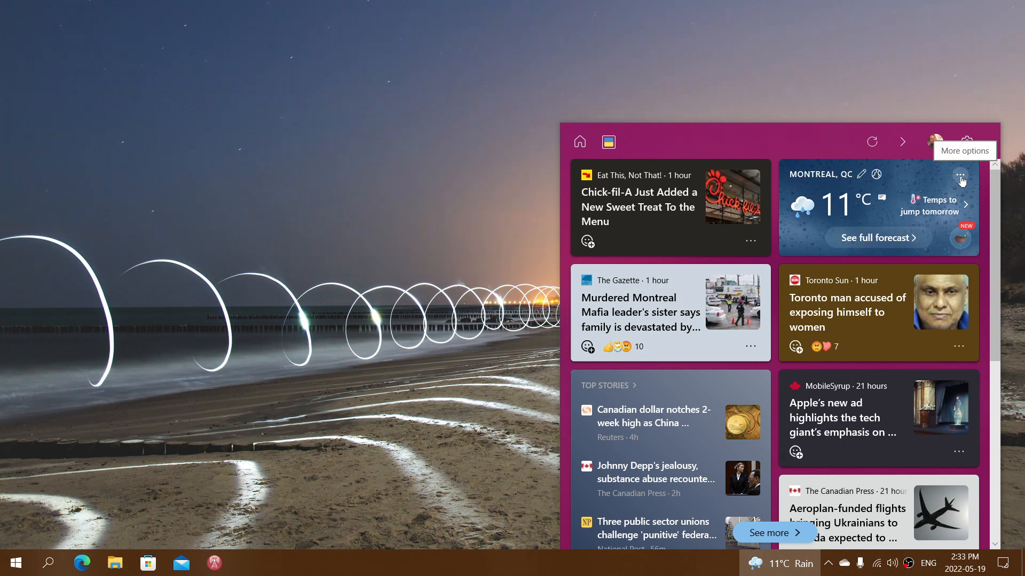
{"action": "mouse_move", "coordinate": [962, 181]}
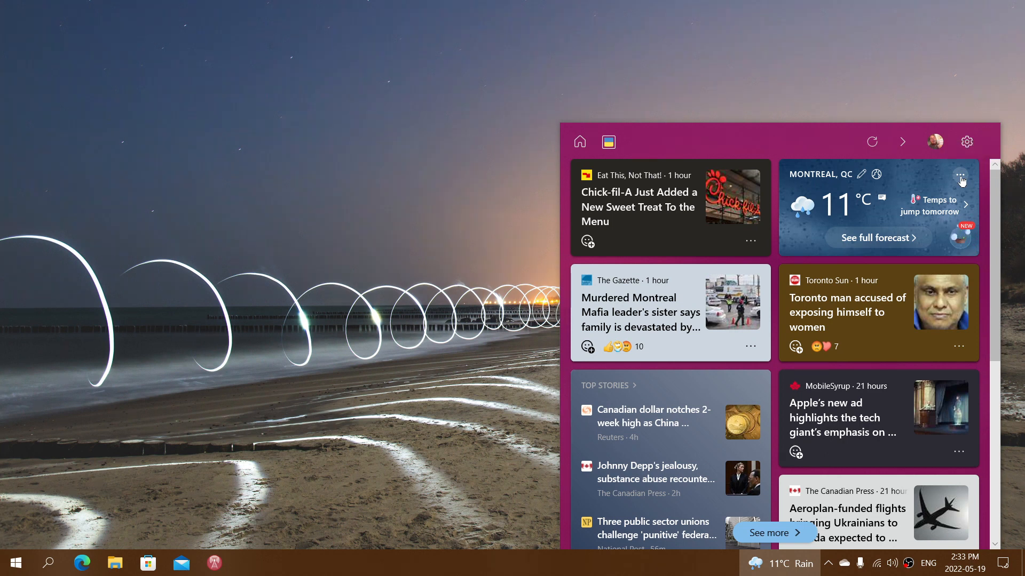
{"action": "left_click", "coordinate": [960, 181]}
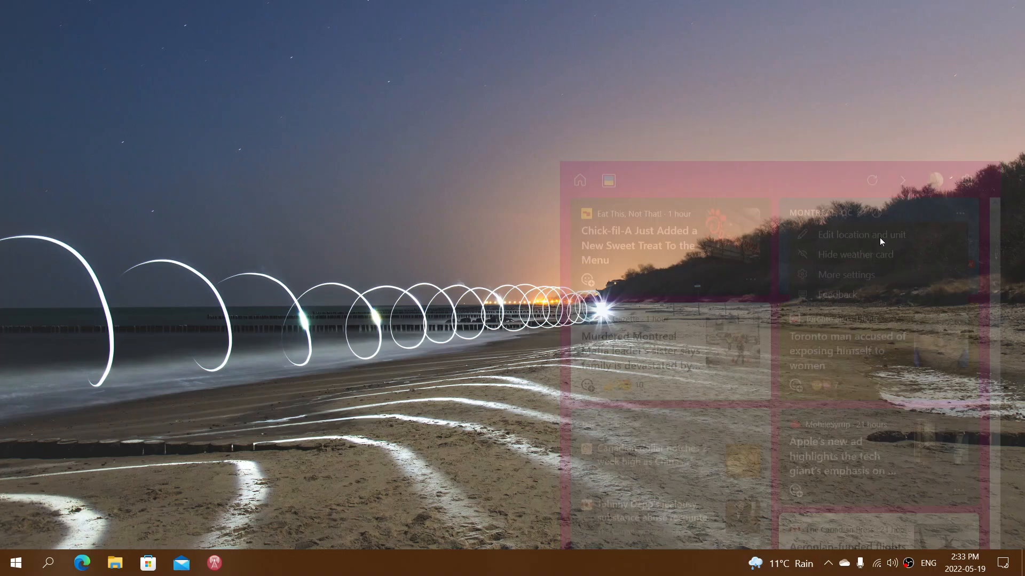
Step: Review Microsoft Start Experience Settings where Finance, Sports, Traffic, Shopping and Q&A cards are off
{"action": "left_click", "coordinate": [852, 275]}
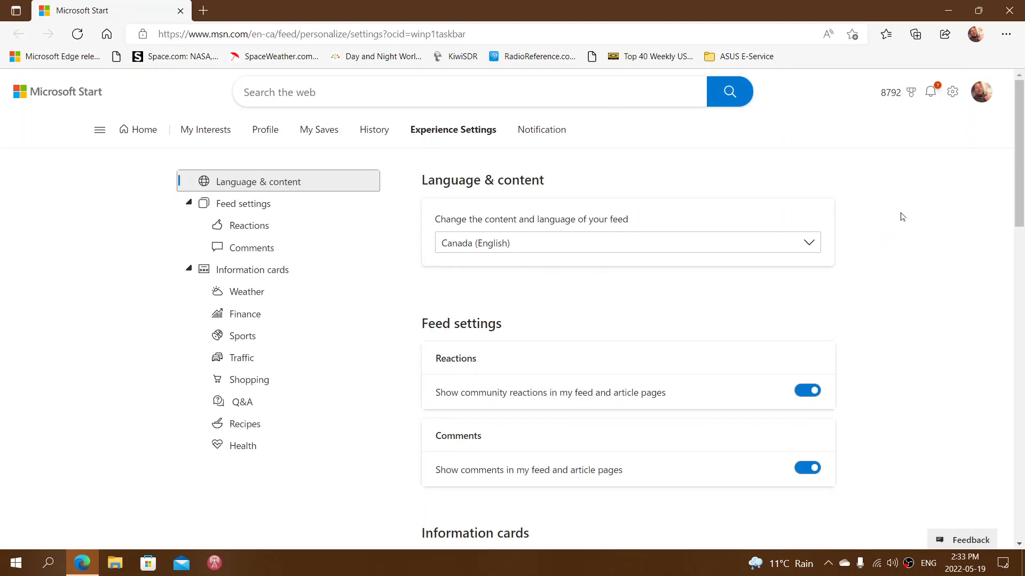
{"action": "scroll", "scroll_direction": "down", "scroll_amount": 3}
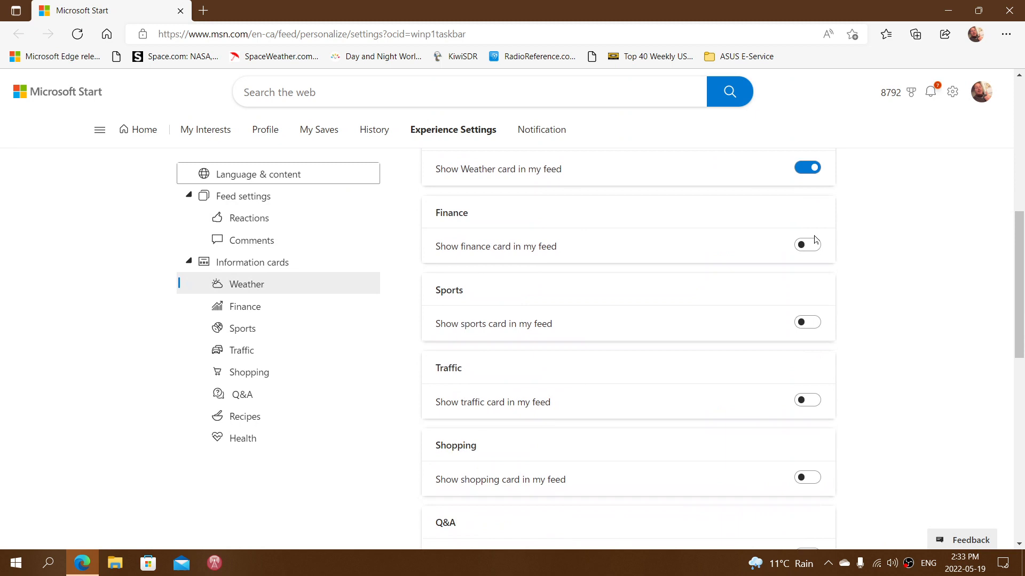
{"action": "mouse_move", "coordinate": [889, 324]}
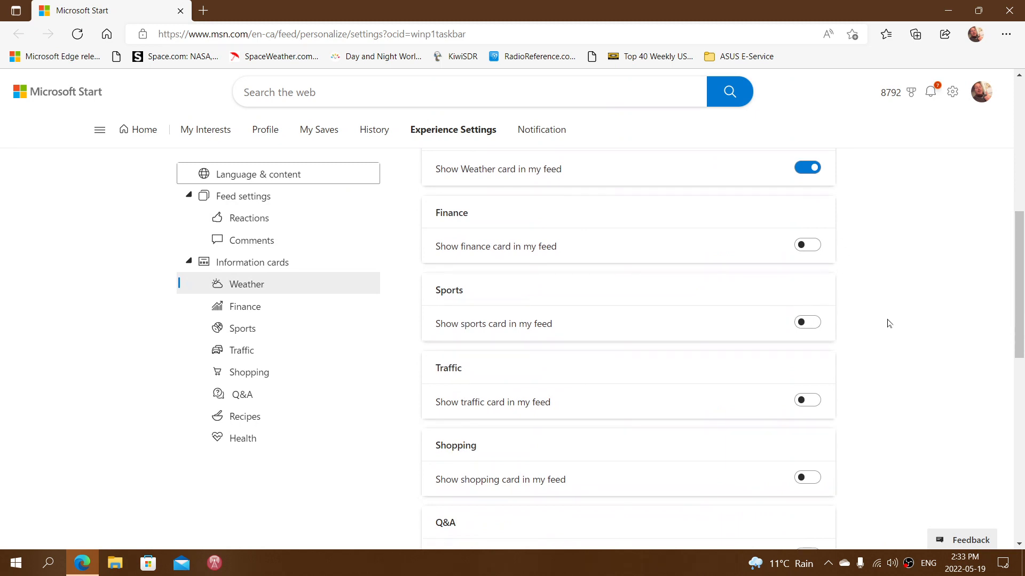
{"action": "mouse_move", "coordinate": [855, 407]}
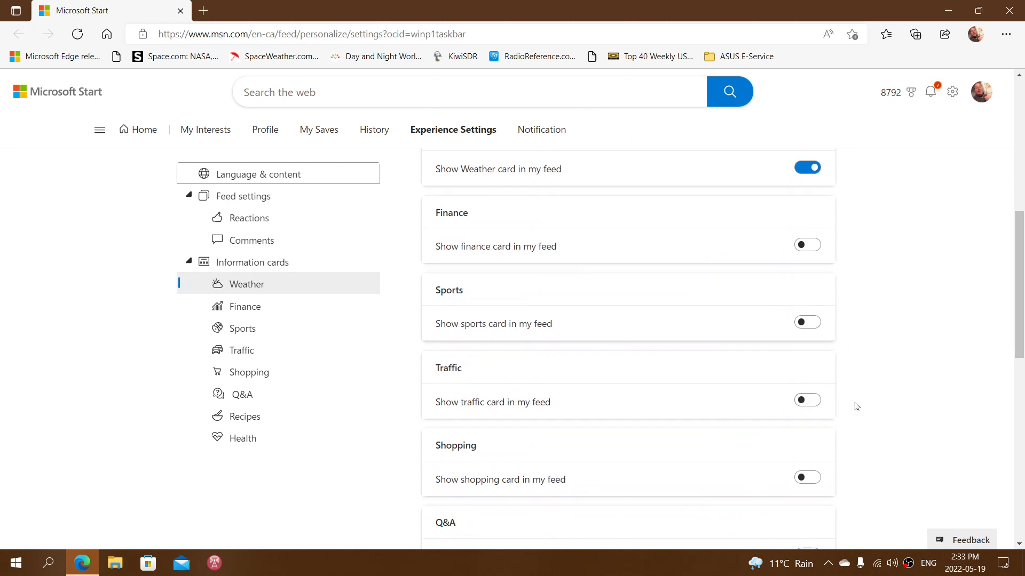
{"action": "scroll", "scroll_direction": "down", "scroll_amount": 3}
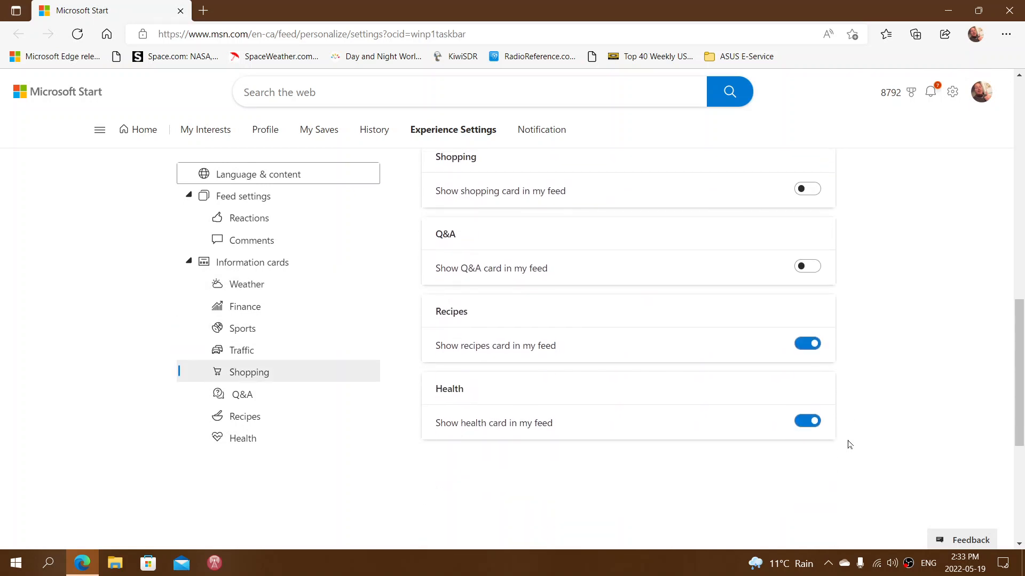
{"action": "mouse_move", "coordinate": [774, 330]}
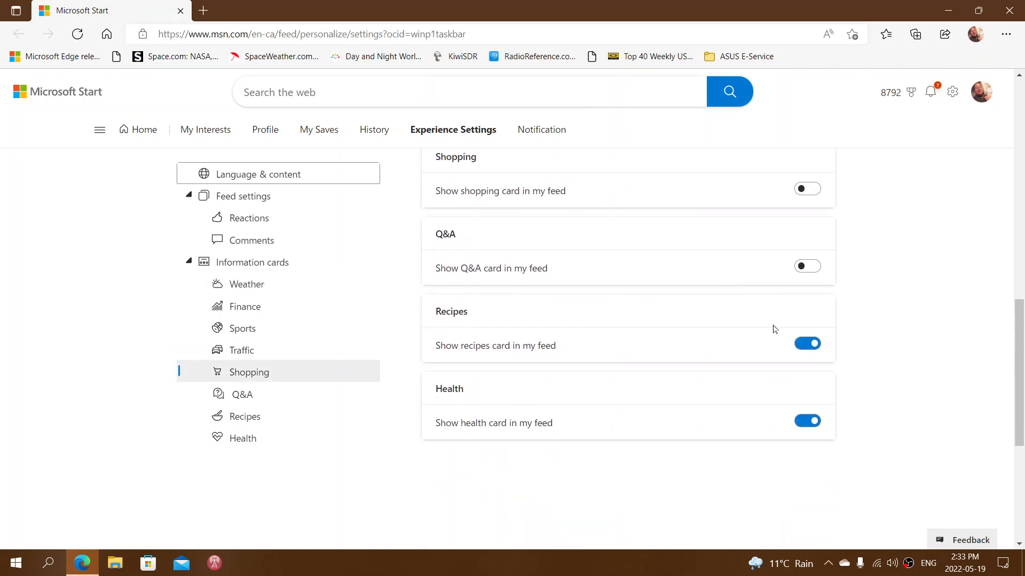
{"action": "mouse_move", "coordinate": [902, 386]}
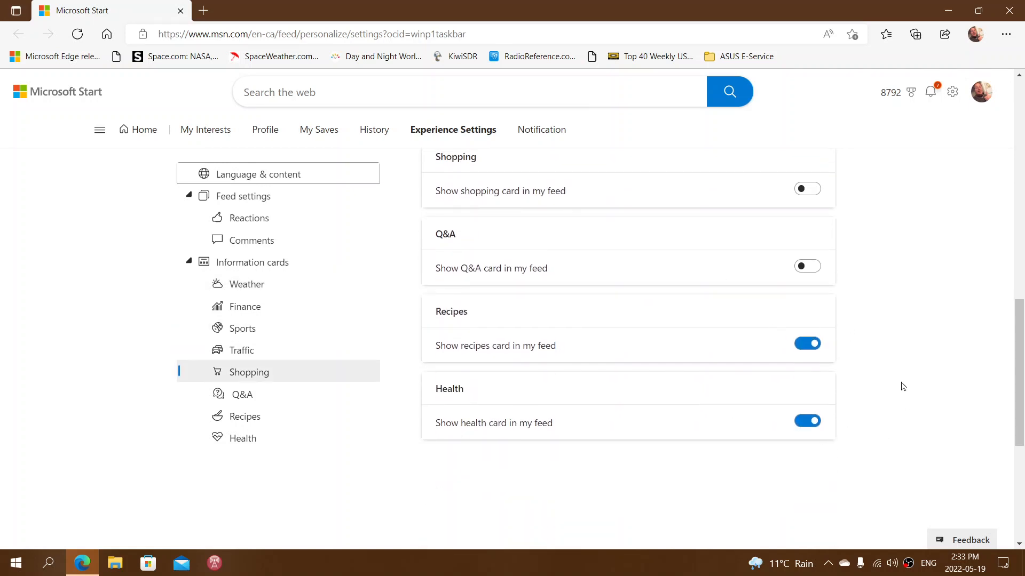
{"action": "left_click", "coordinate": [266, 173]}
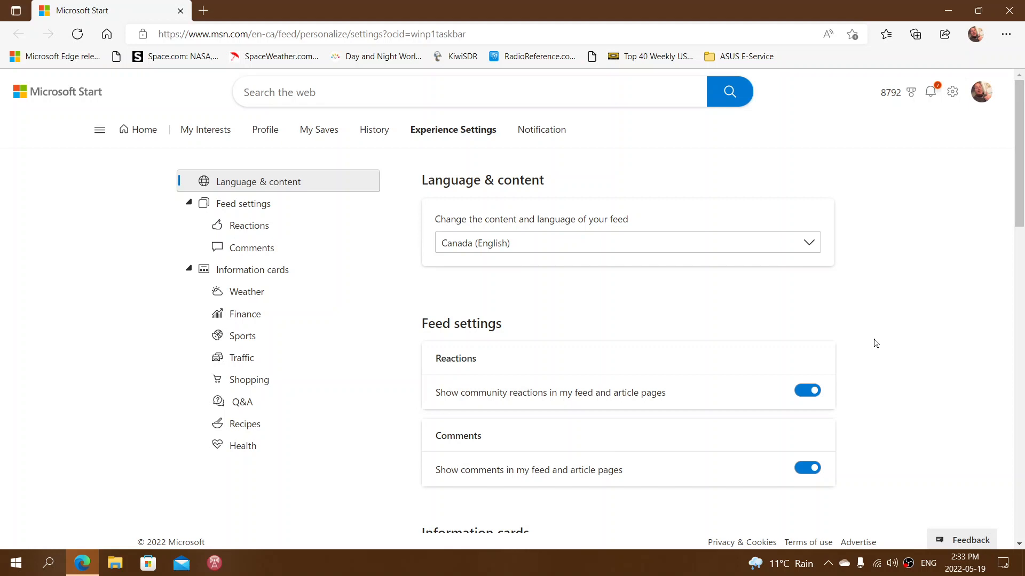
Step: Visit the Reactions setting, then go to the My Interests page for choosing topics
{"action": "left_click", "coordinate": [251, 269]}
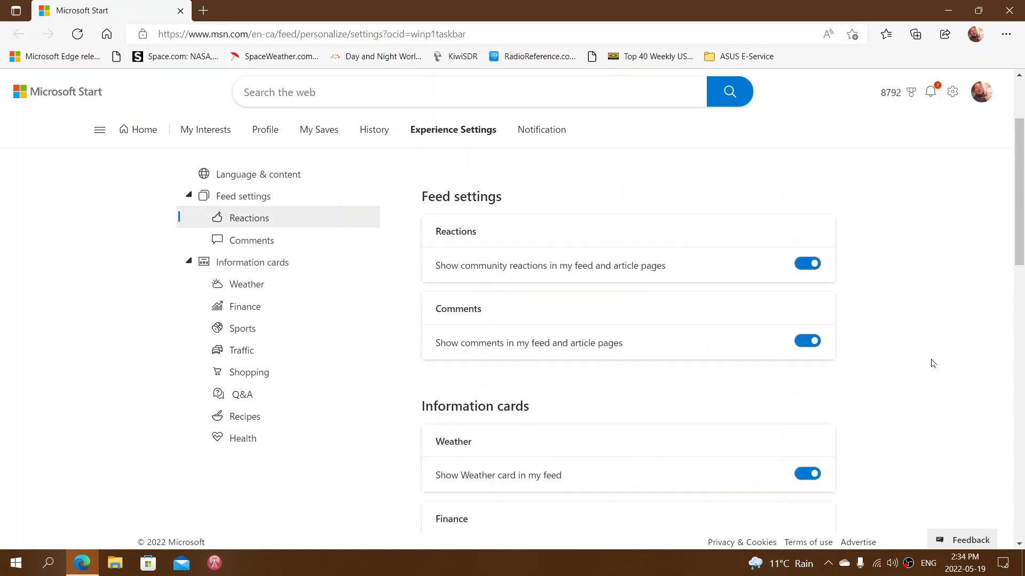
{"action": "left_click", "coordinate": [258, 182]}
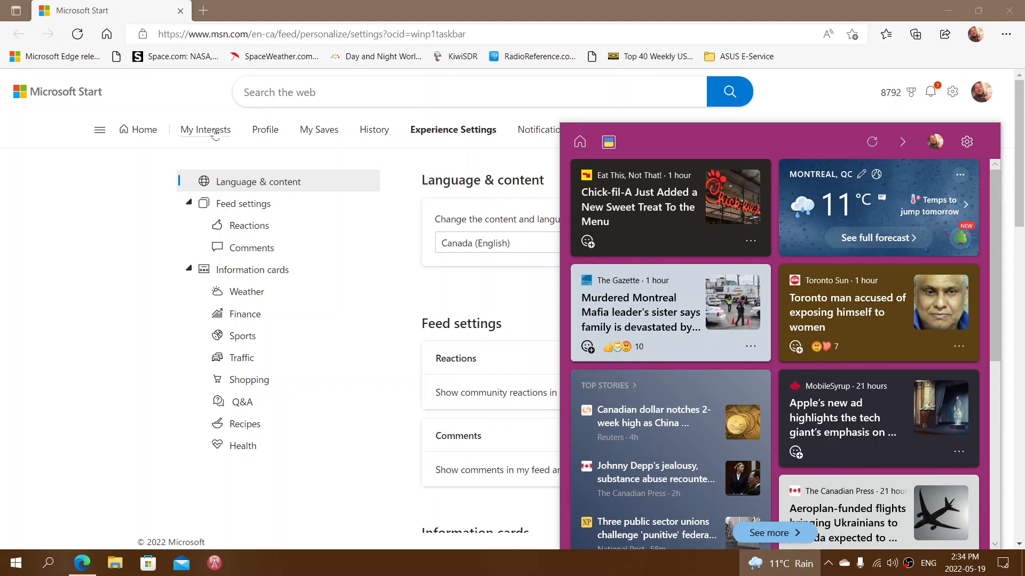
{"action": "left_click", "coordinate": [207, 130]}
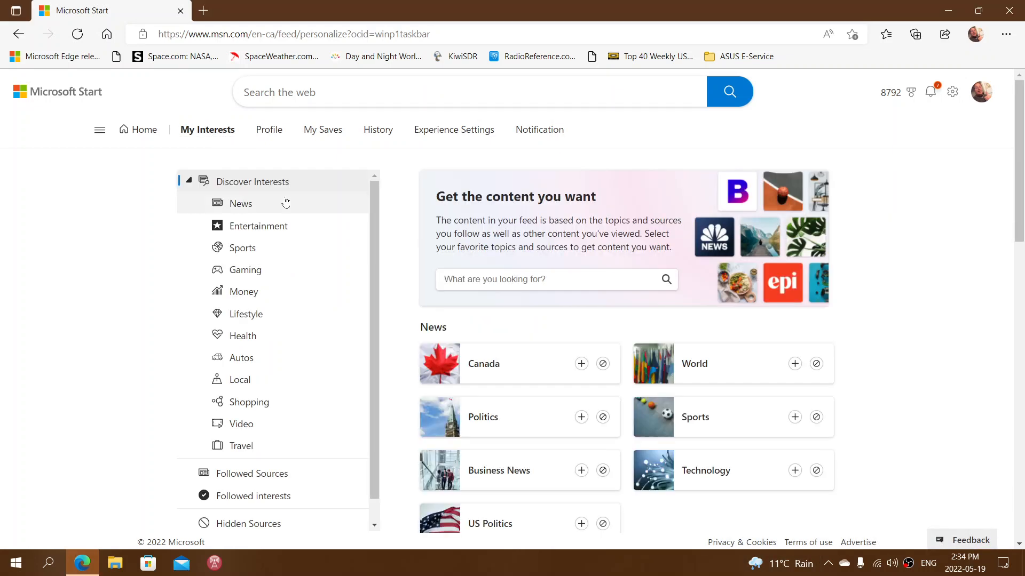
{"action": "scroll", "scroll_direction": "down", "scroll_amount": 3}
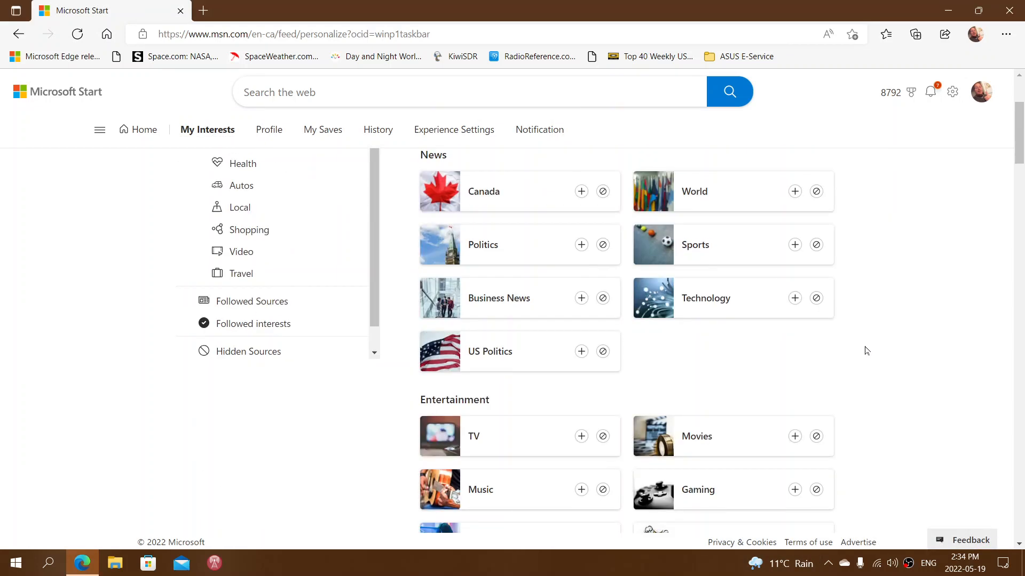
{"action": "scroll", "scroll_direction": "up", "scroll_amount": 3}
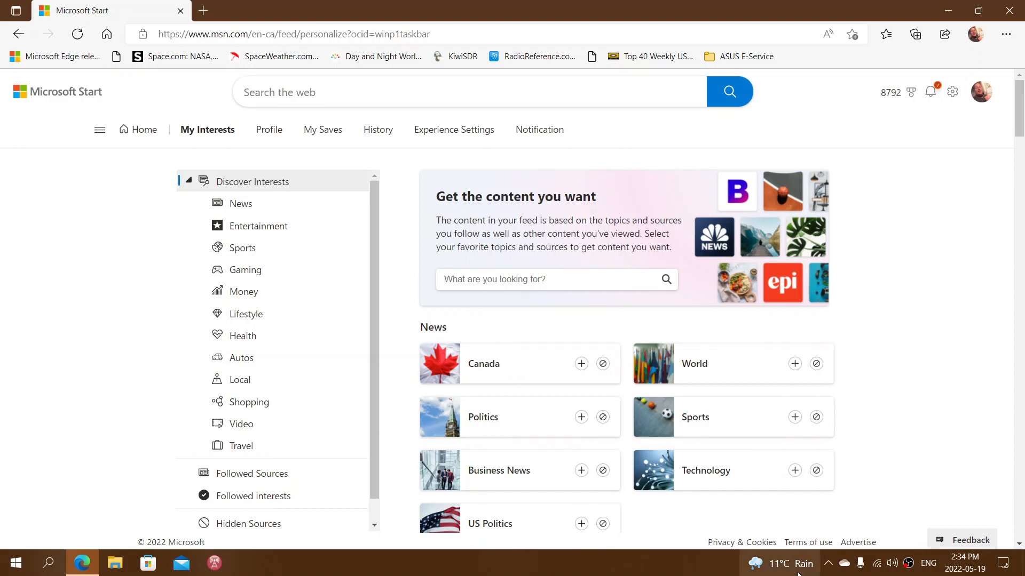
{"action": "mouse_move", "coordinate": [778, 563]}
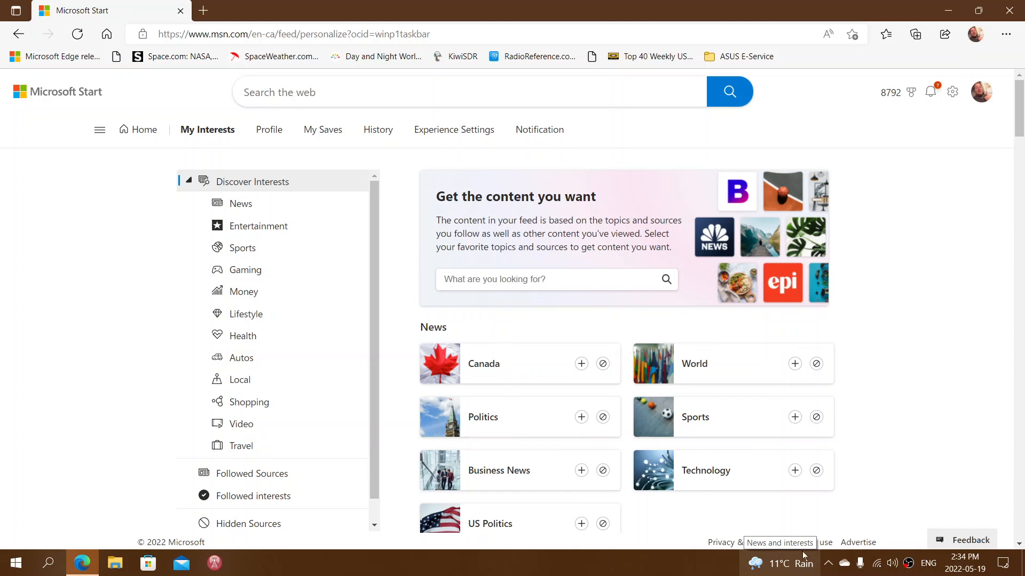
{"action": "mouse_move", "coordinate": [771, 415]}
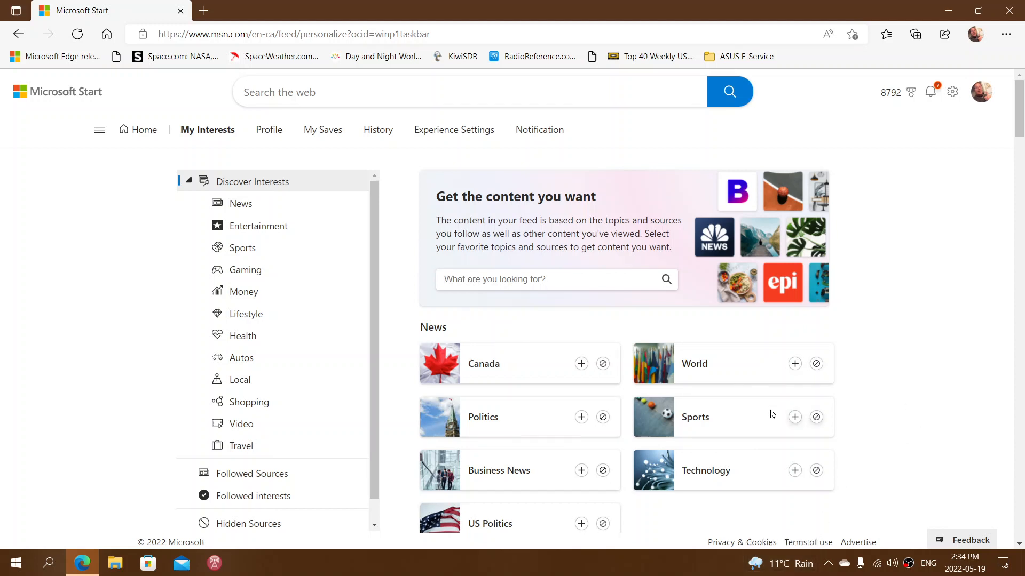
{"action": "mouse_move", "coordinate": [794, 418]}
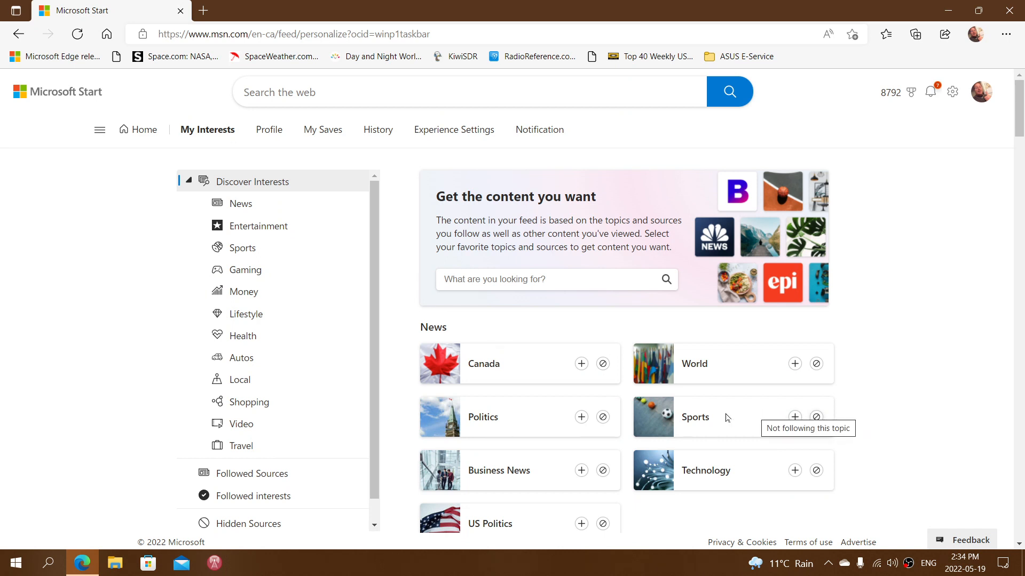
{"action": "mouse_move", "coordinate": [803, 415]}
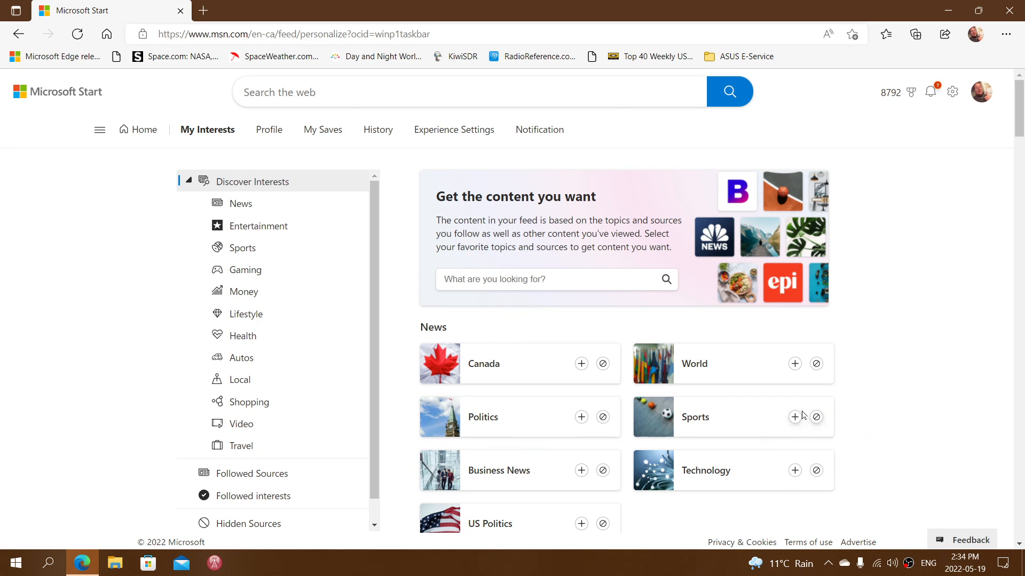
{"action": "mouse_move", "coordinate": [570, 342]}
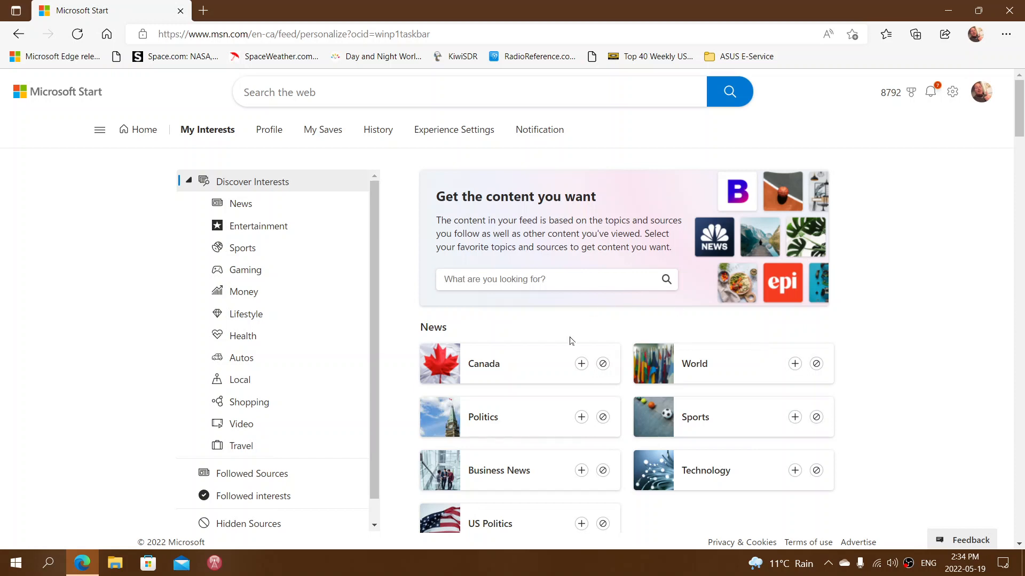
{"action": "mouse_move", "coordinate": [645, 444]}
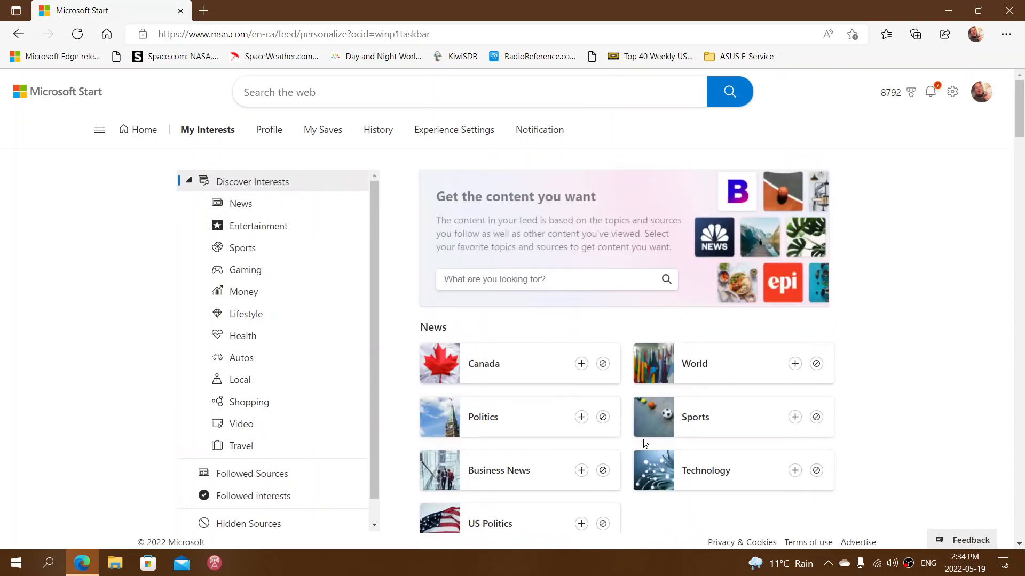
{"action": "mouse_move", "coordinate": [906, 374]}
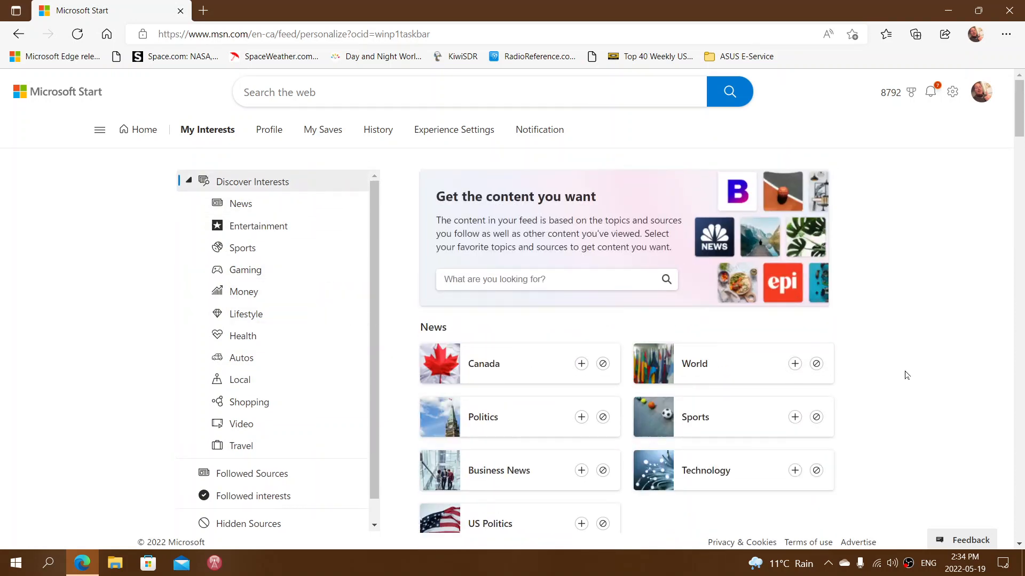
Step: Jump through Sports and Gaming topics to the empty Followed Sources and interests sections
{"action": "left_click", "coordinate": [242, 247]}
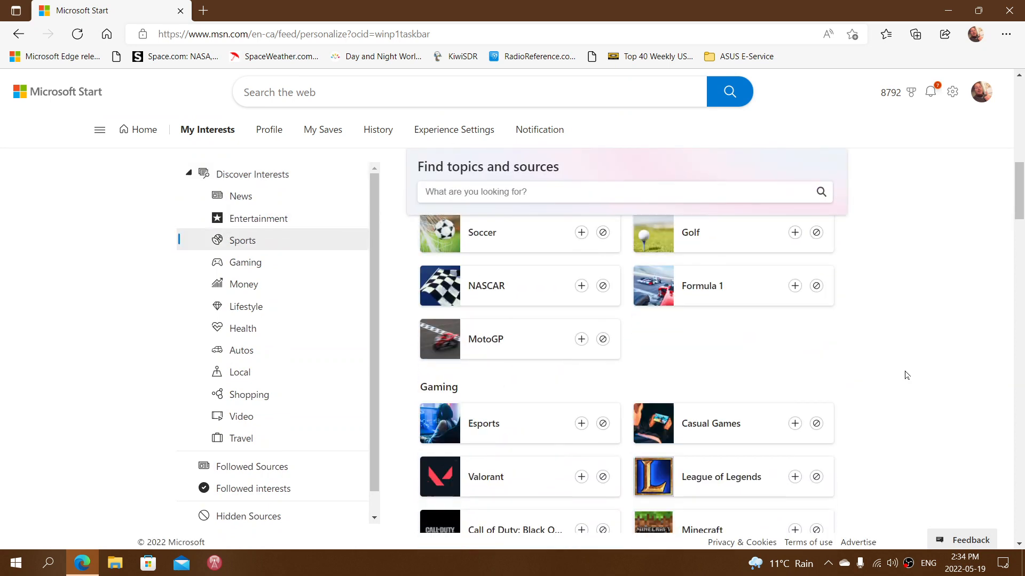
{"action": "left_click", "coordinate": [247, 263]}
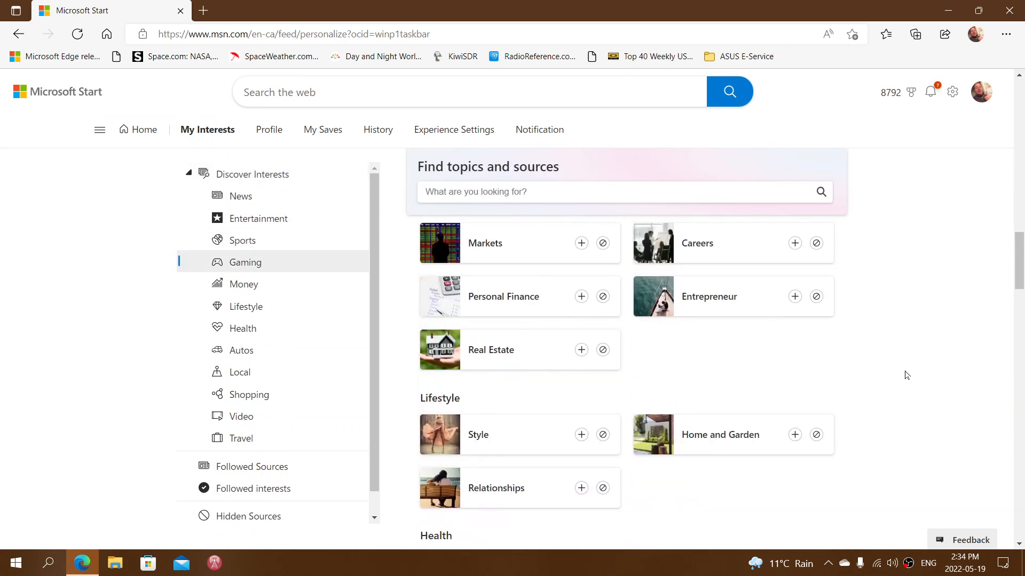
{"action": "left_click", "coordinate": [253, 467]}
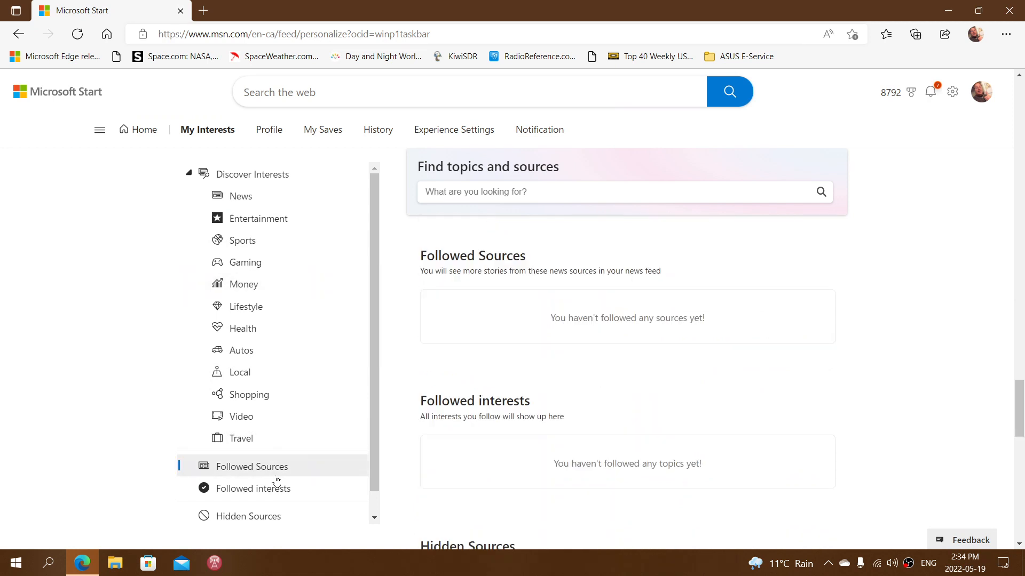
{"action": "mouse_move", "coordinate": [413, 423]}
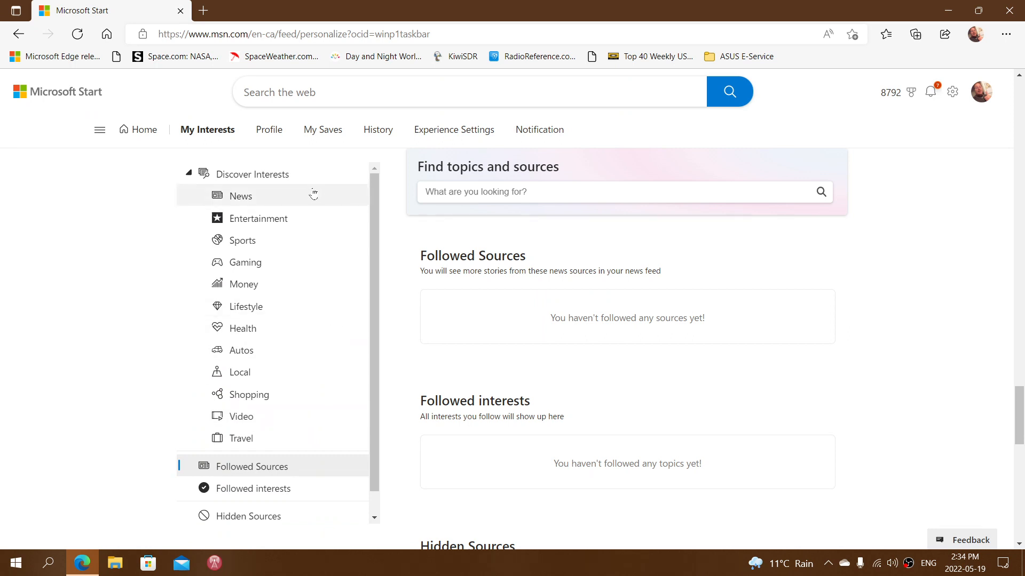
{"action": "mouse_move", "coordinate": [892, 262]}
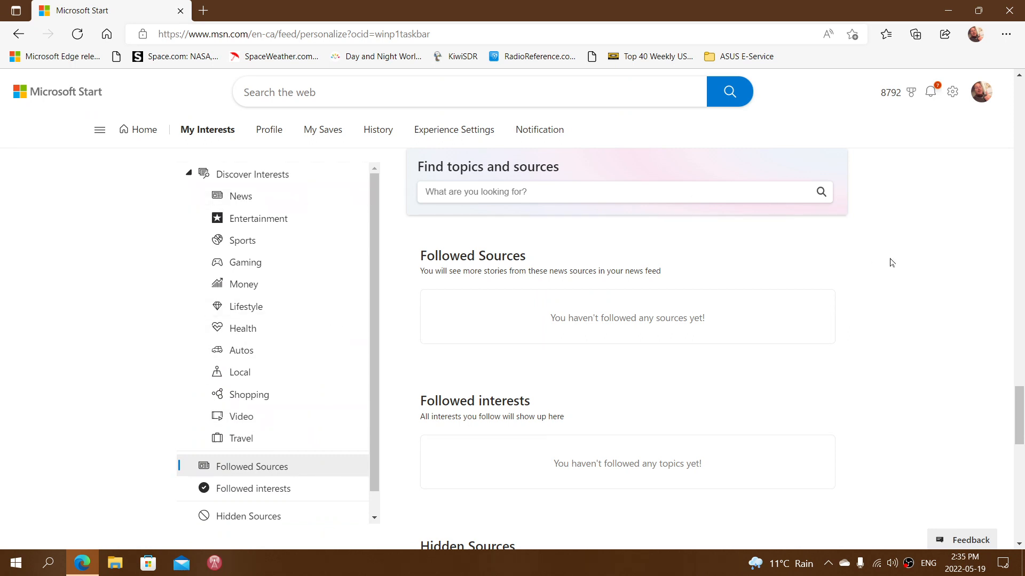
{"action": "mouse_move", "coordinate": [453, 135]}
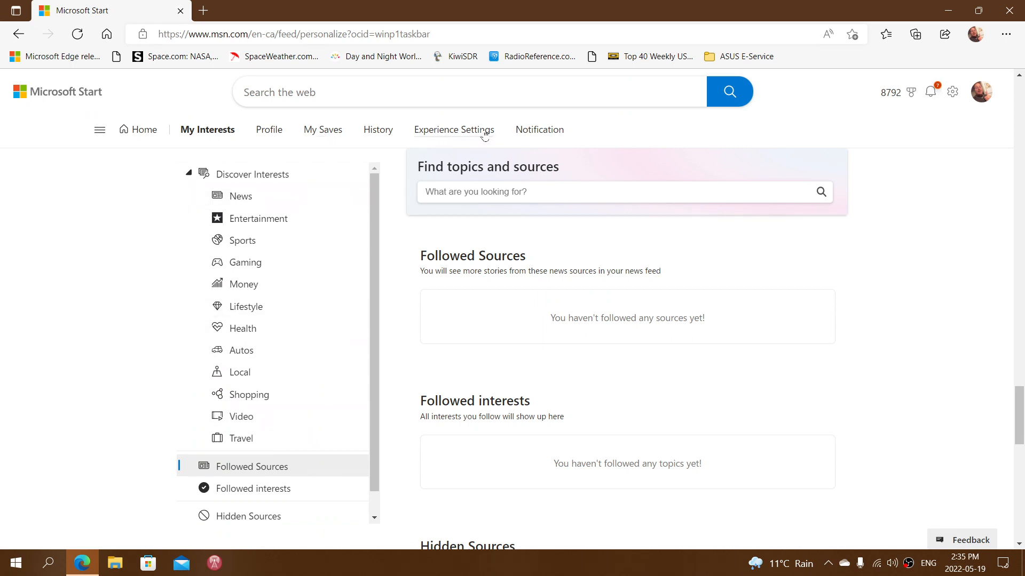
Step: Switch off community reactions, comments and the recipes card in Experience Settings
{"action": "left_click", "coordinate": [453, 129]}
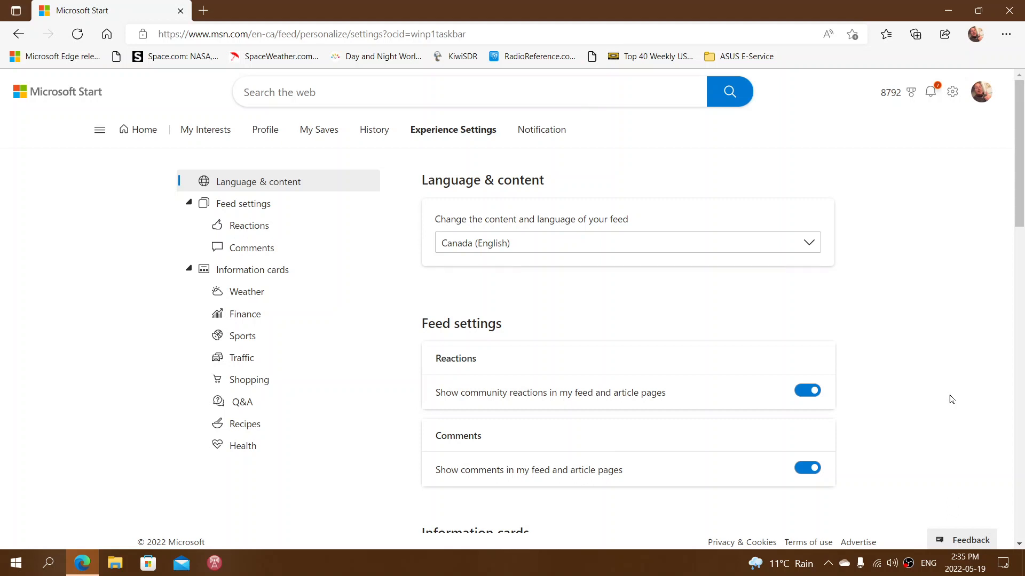
{"action": "left_click", "coordinate": [807, 391]}
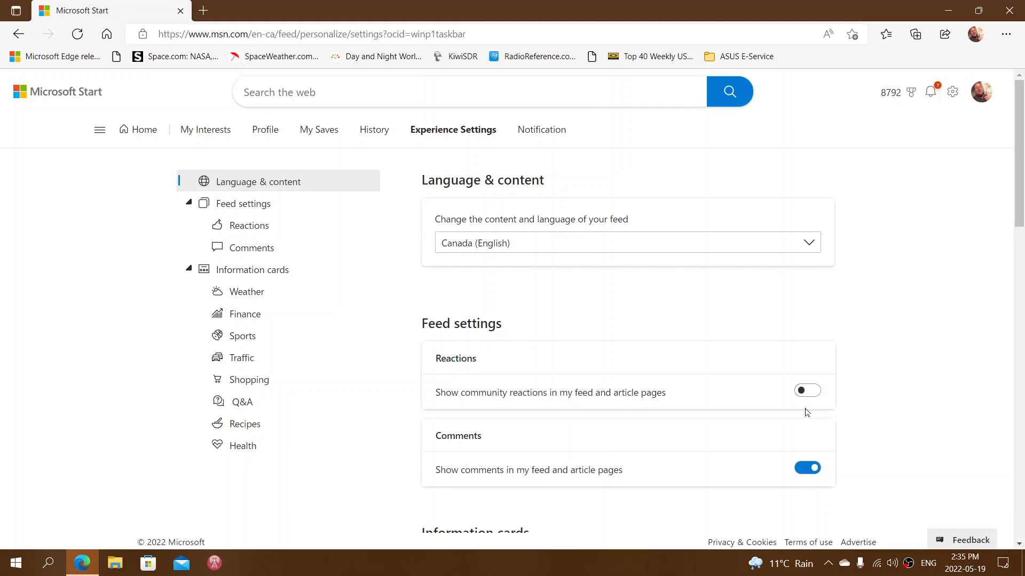
{"action": "left_click", "coordinate": [807, 467]}
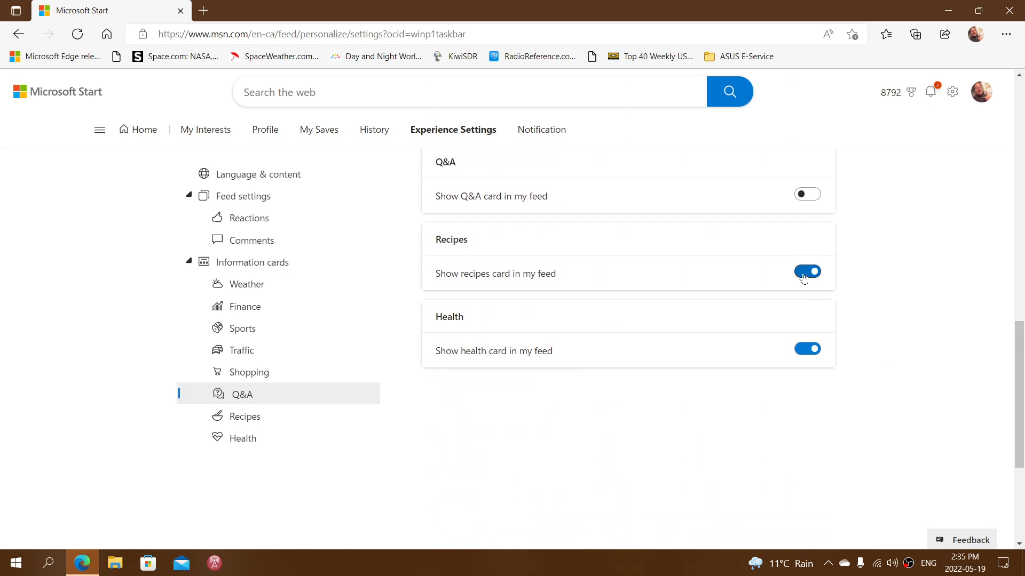
{"action": "left_click", "coordinate": [807, 272]}
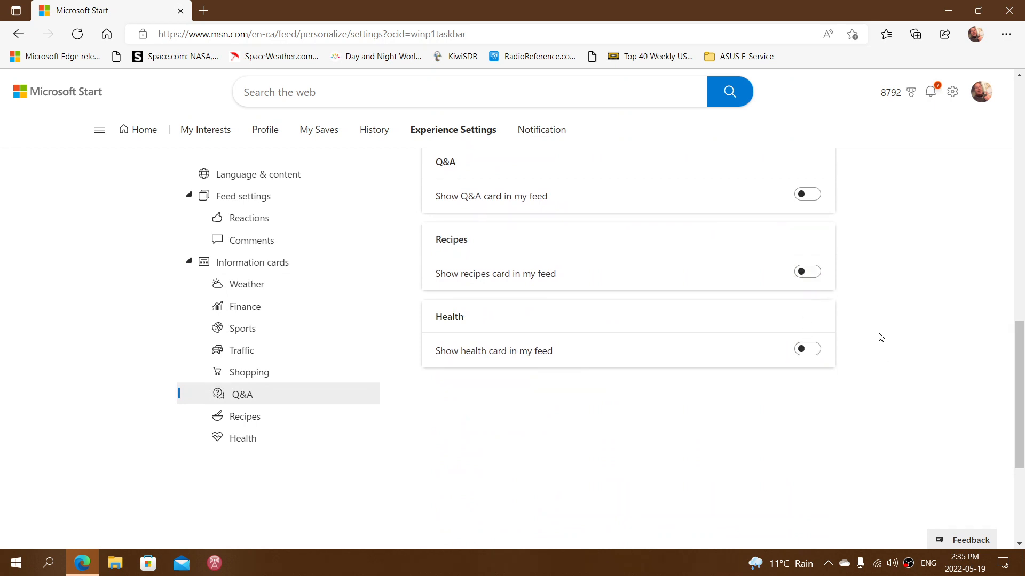
{"action": "scroll", "scroll_direction": "up", "scroll_amount": 3}
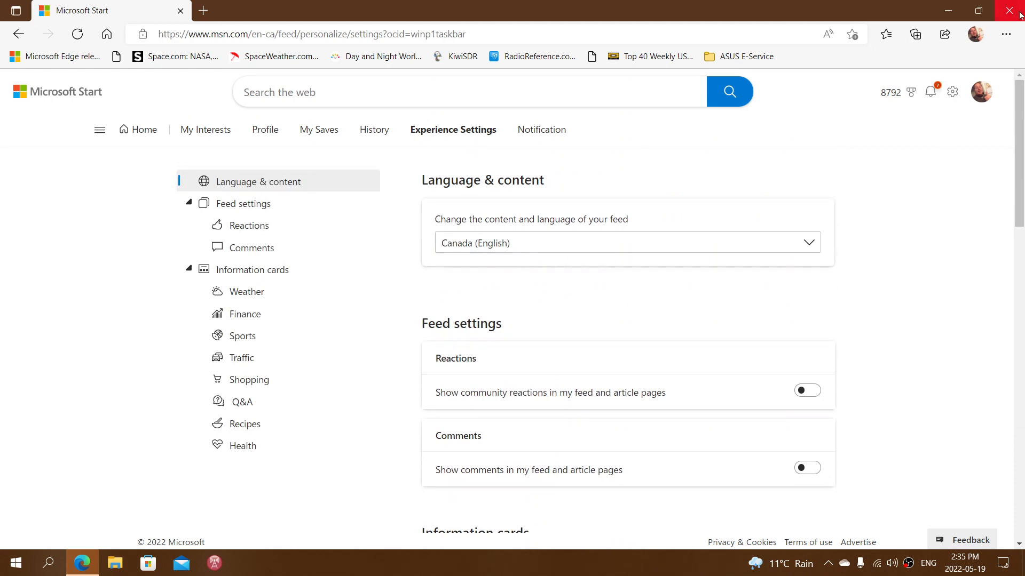
Step: Close Edge and reopen the News and Interests panel from the taskbar weather widget
{"action": "left_click", "coordinate": [1014, 11]}
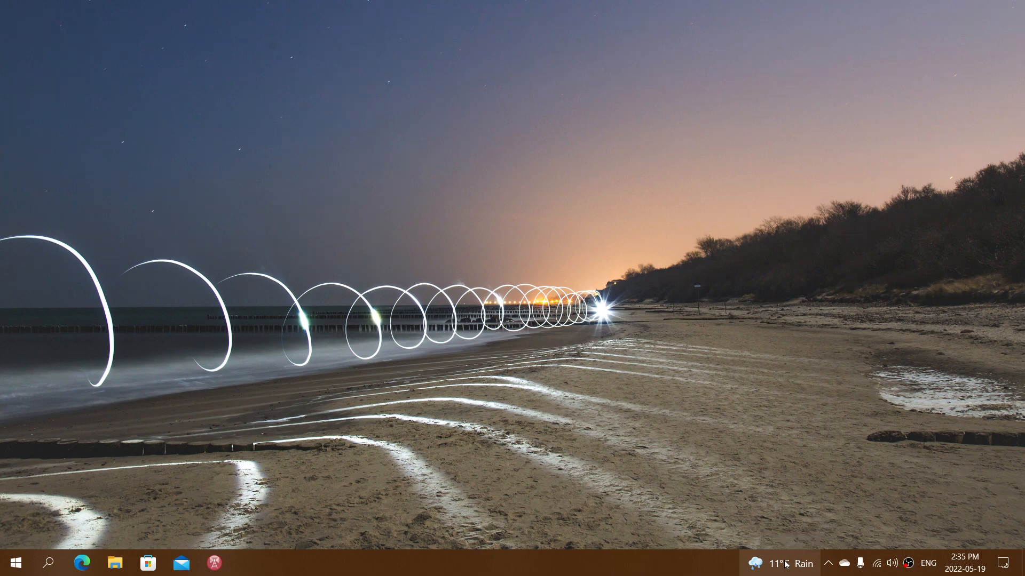
{"action": "left_click", "coordinate": [781, 563]}
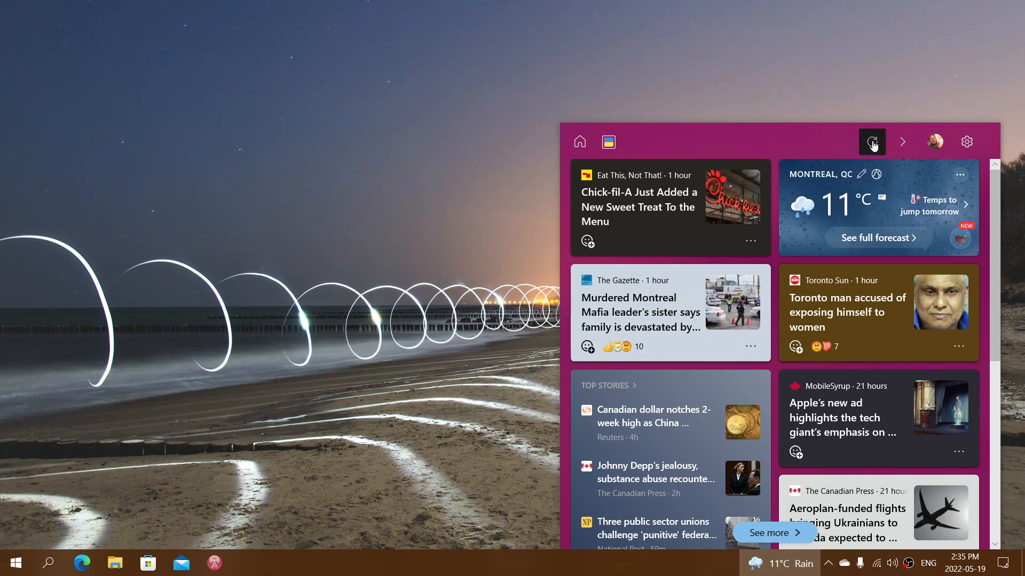
Step: Refresh the News and Interests feed so new headlines load beside the 11 °C Montreal weather
{"action": "left_click", "coordinate": [871, 141]}
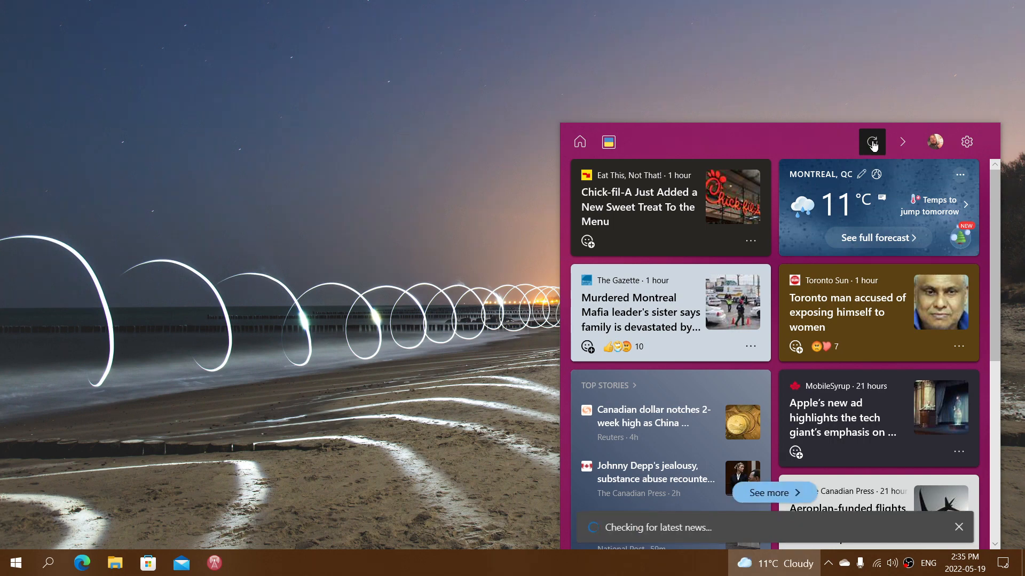
{"action": "left_click", "coordinate": [872, 142]}
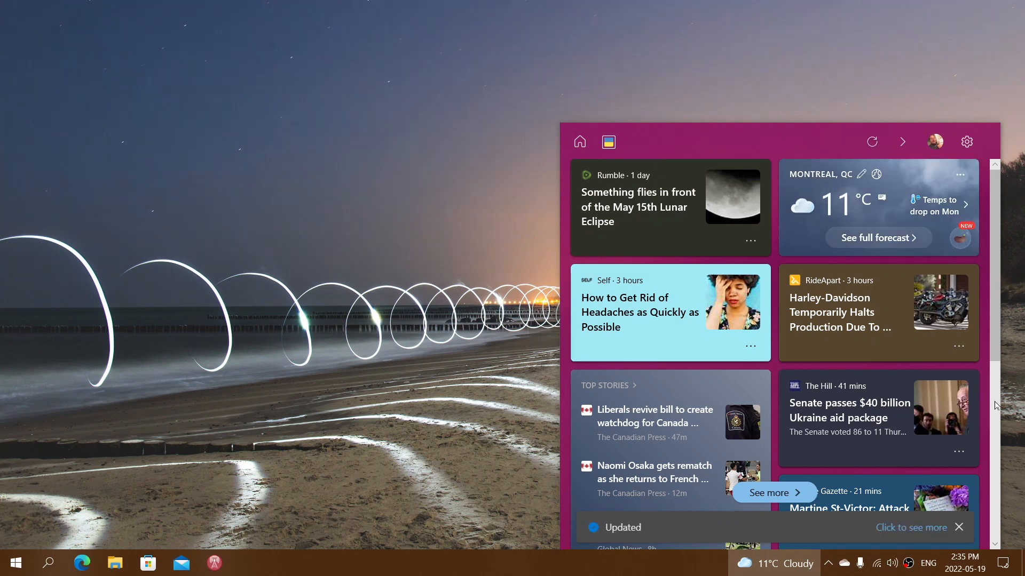
{"action": "mouse_move", "coordinate": [976, 258]}
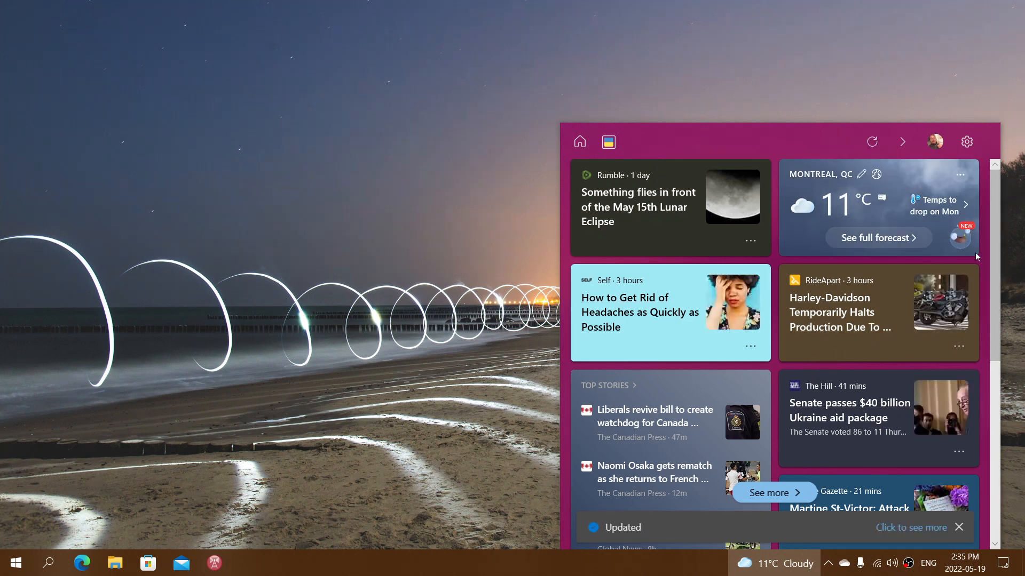